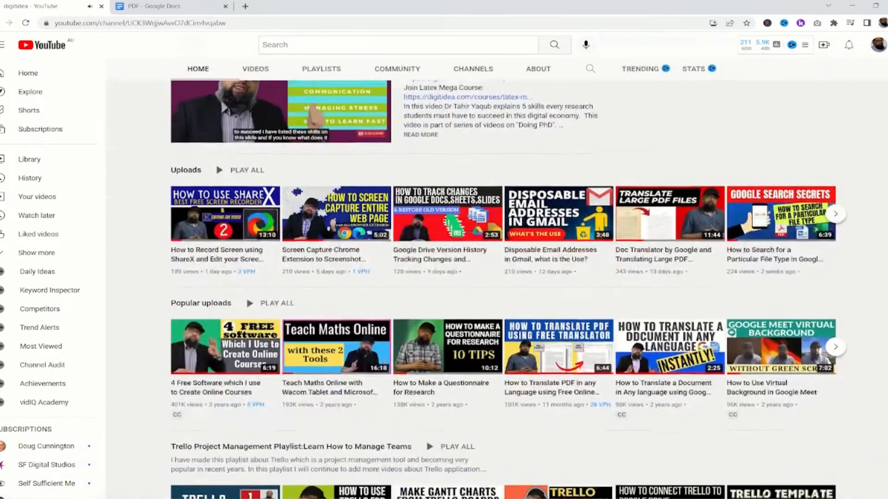
Open Sejda's JPG to PDF tool from the full list of PDF tools
{"action": "scroll", "scroll_direction": "down", "scroll_amount": 3}
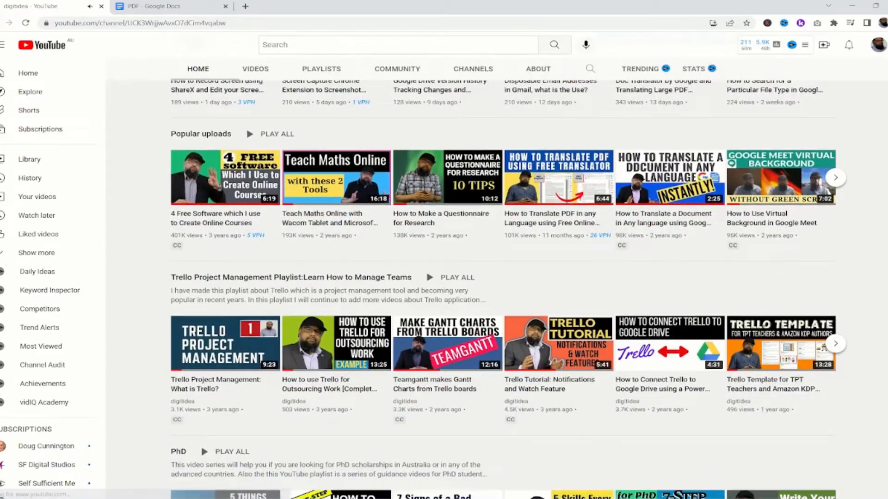
{"action": "scroll", "scroll_direction": "down", "scroll_amount": 3}
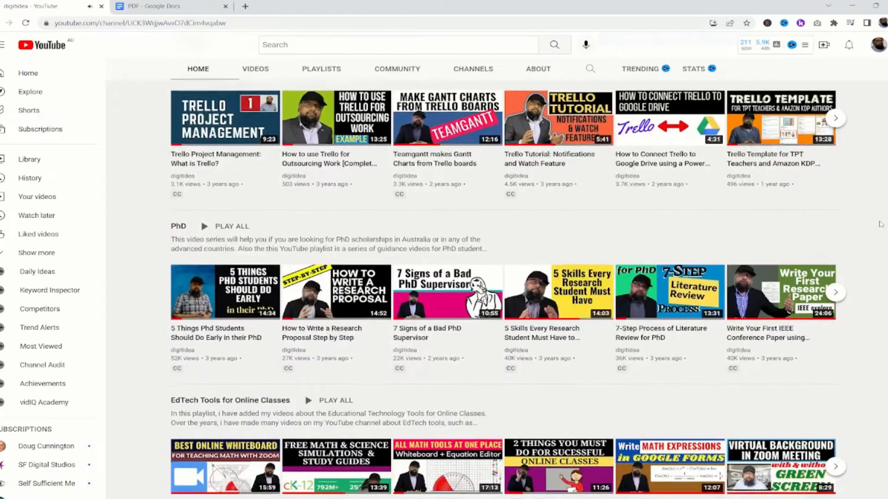
{"action": "scroll", "scroll_direction": "down", "scroll_amount": 3}
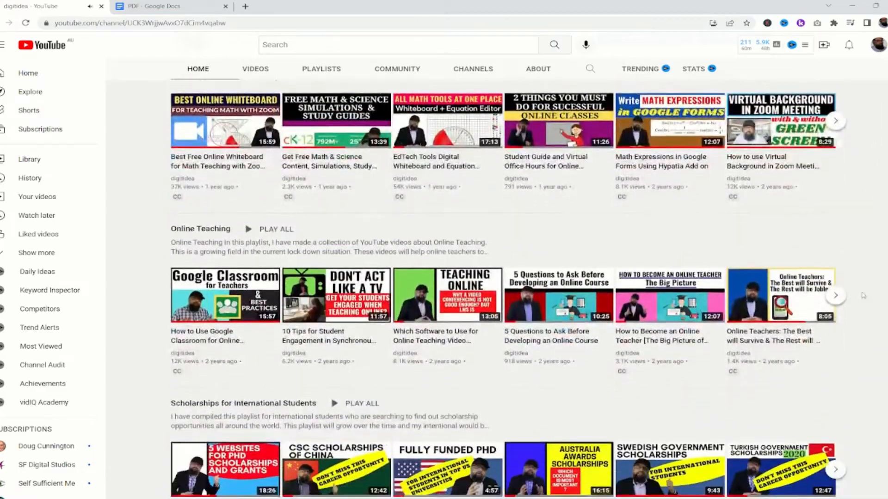
{"action": "scroll", "scroll_direction": "down", "scroll_amount": 3}
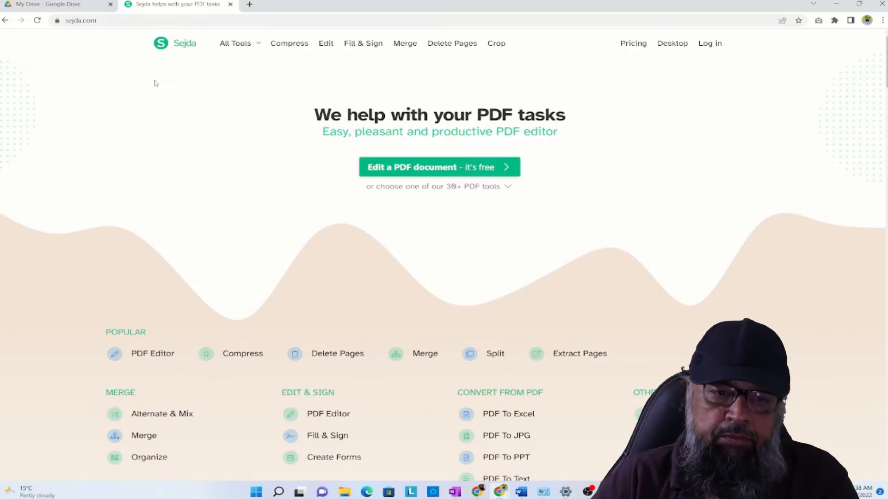
{"action": "mouse_move", "coordinate": [235, 43]}
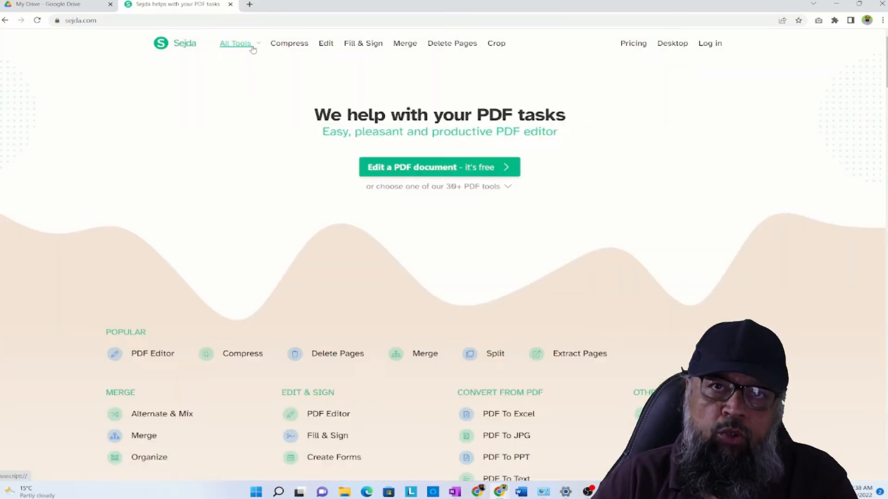
{"action": "left_click", "coordinate": [235, 43]}
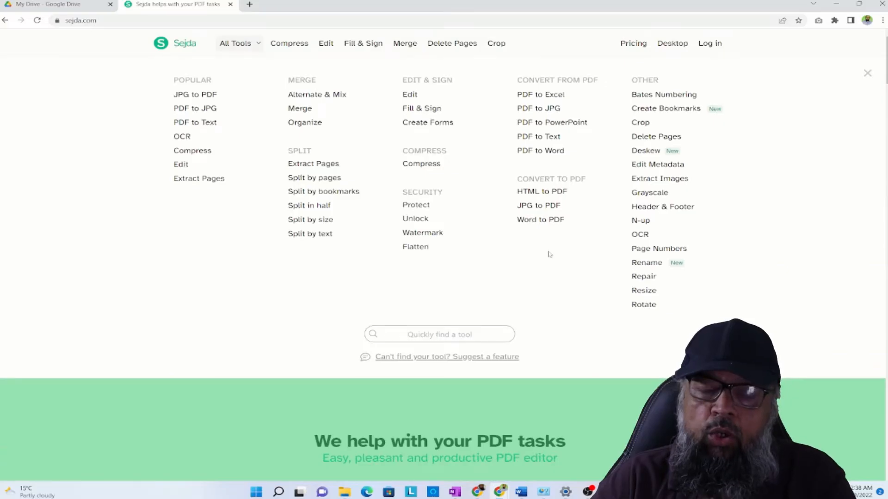
{"action": "mouse_move", "coordinate": [538, 205]}
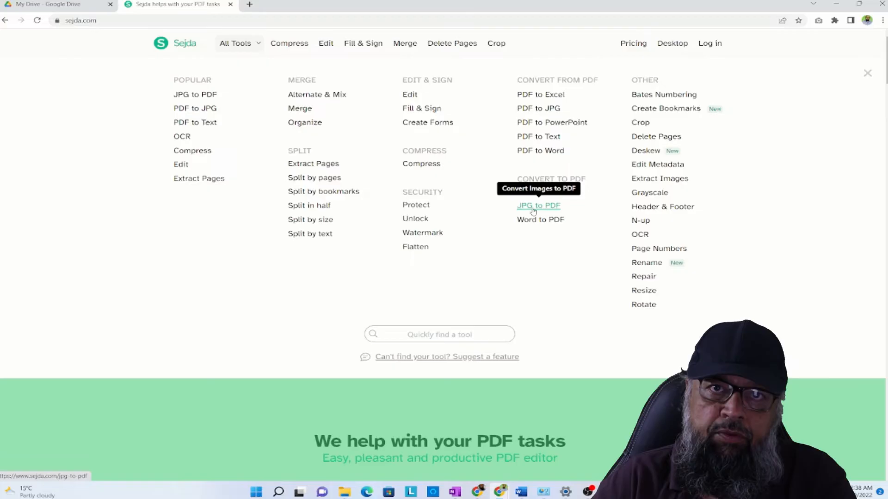
{"action": "left_click", "coordinate": [538, 205]}
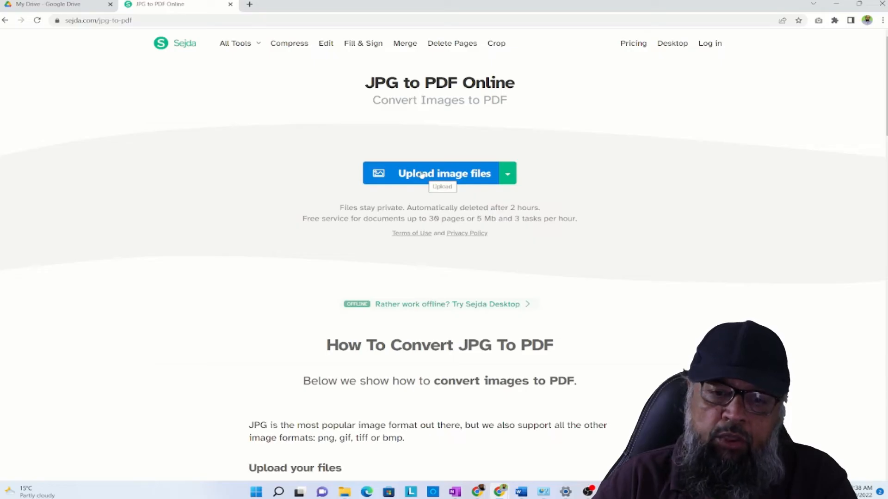
Upload the Typed-Image picture, convert it to PDF, and download Typed-Image.pdf
{"action": "left_click", "coordinate": [439, 173]}
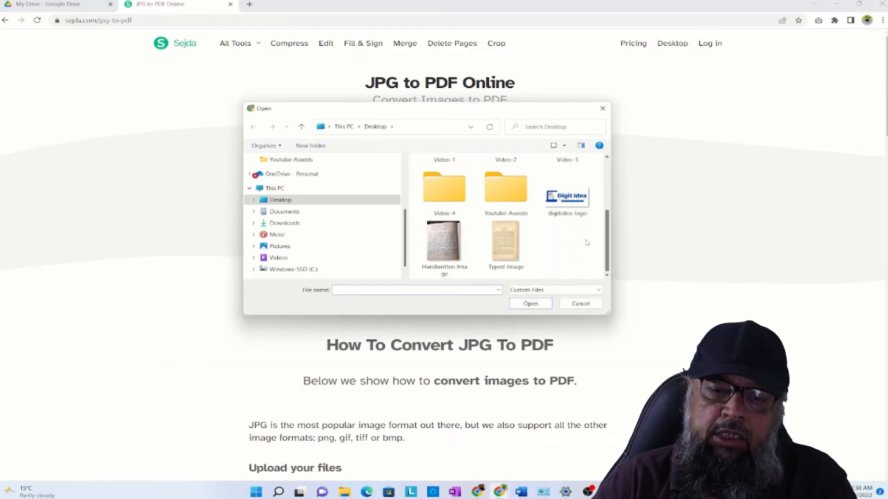
{"action": "left_click", "coordinate": [505, 244]}
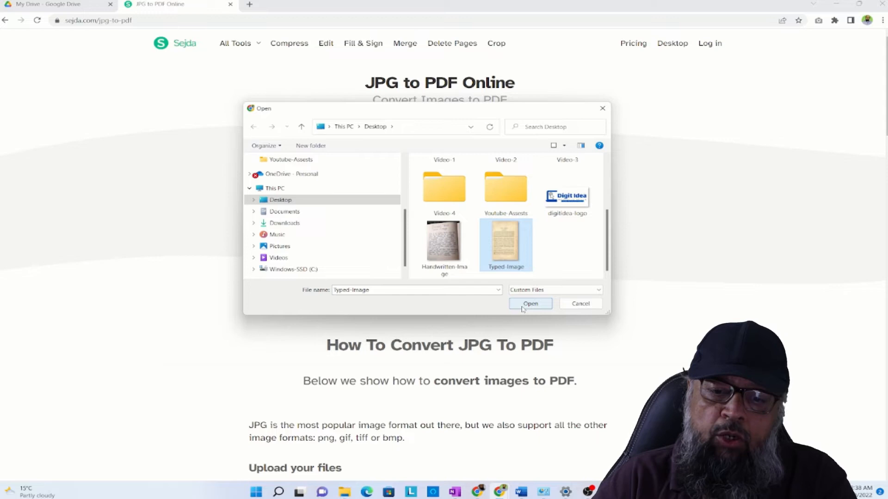
{"action": "left_click", "coordinate": [530, 304]}
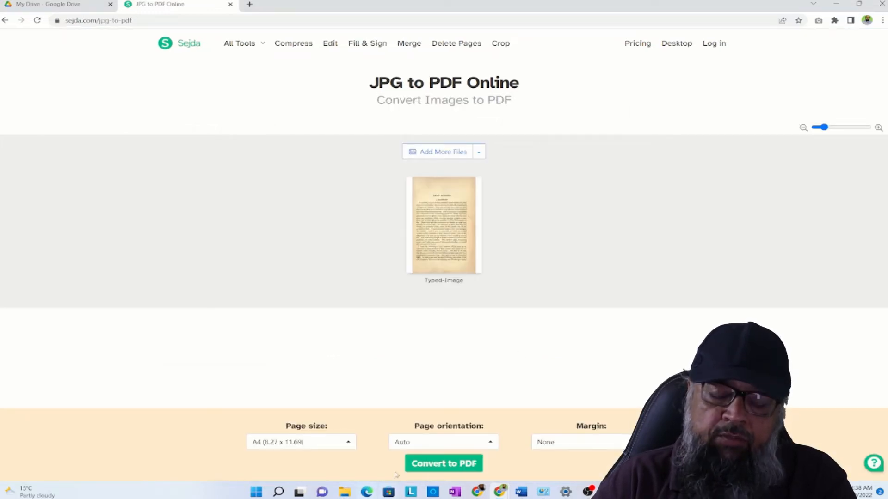
{"action": "left_click", "coordinate": [443, 463]}
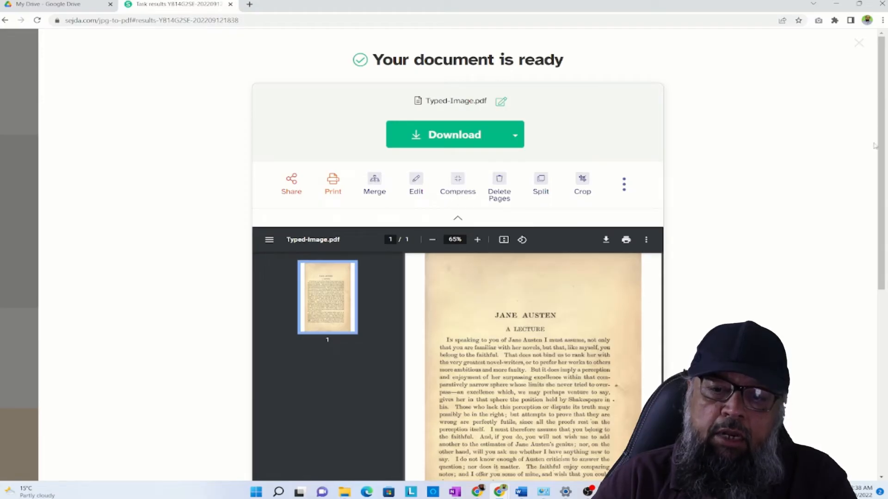
{"action": "mouse_move", "coordinate": [394, 143]}
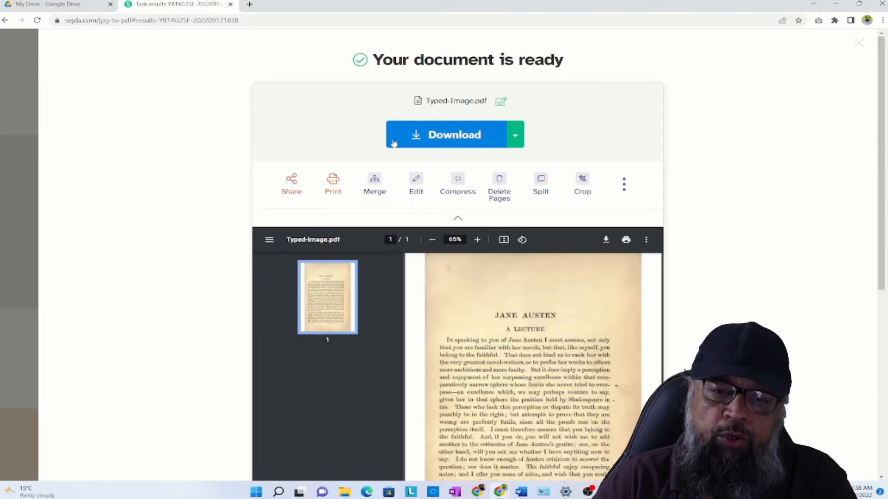
{"action": "left_click", "coordinate": [454, 135]}
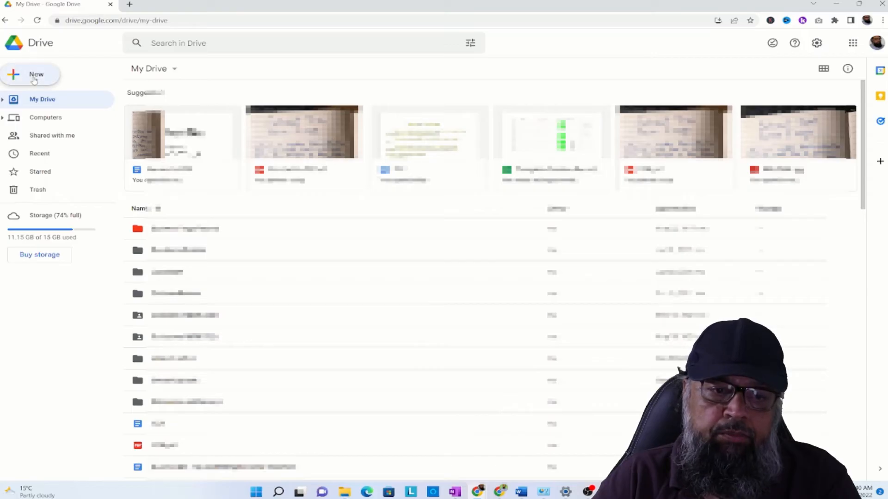
Upload the typed PDF to Drive and open it in Google Docs as Typed-Text-PDF
{"action": "left_click", "coordinate": [31, 74]}
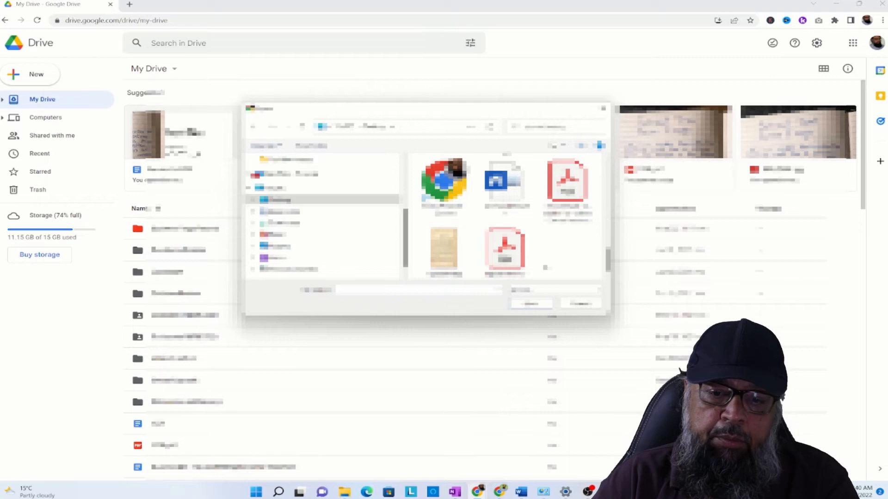
{"action": "left_click", "coordinate": [505, 251]}
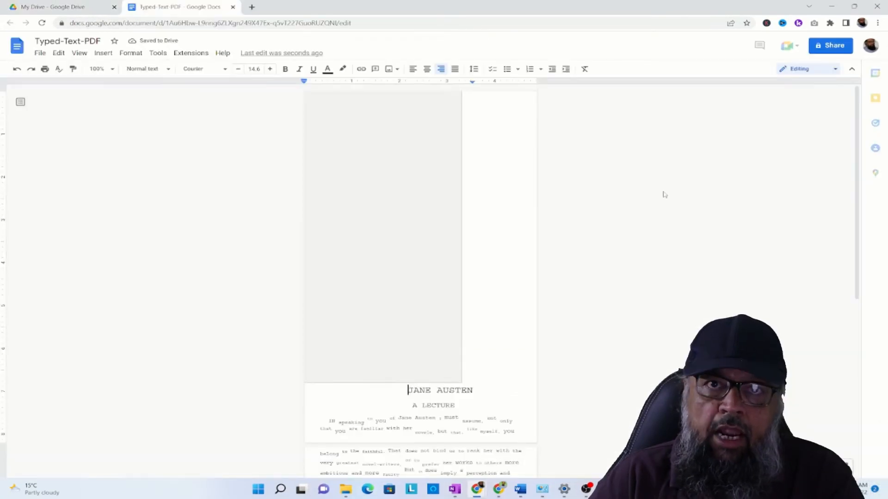
Scroll through the recognised Jane Austen lecture text in Typed-Text-PDF to review it
{"action": "scroll", "scroll_direction": "down", "scroll_amount": 3}
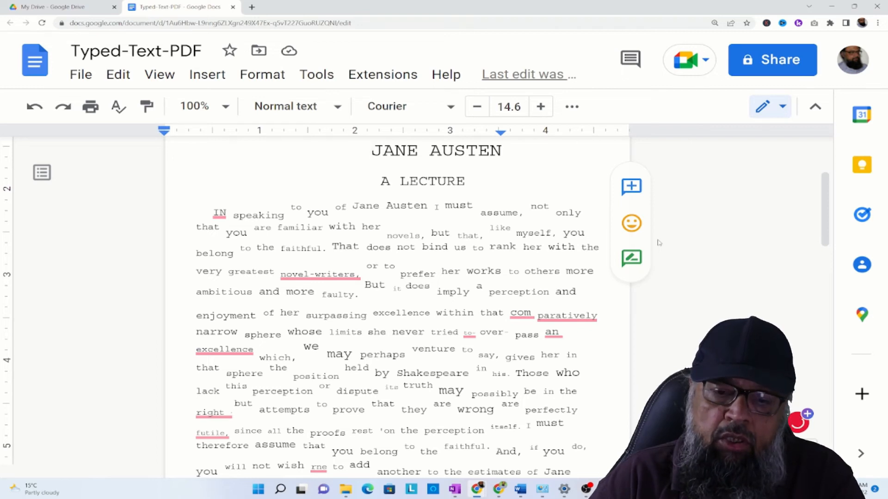
{"action": "scroll", "scroll_direction": "down", "scroll_amount": 3}
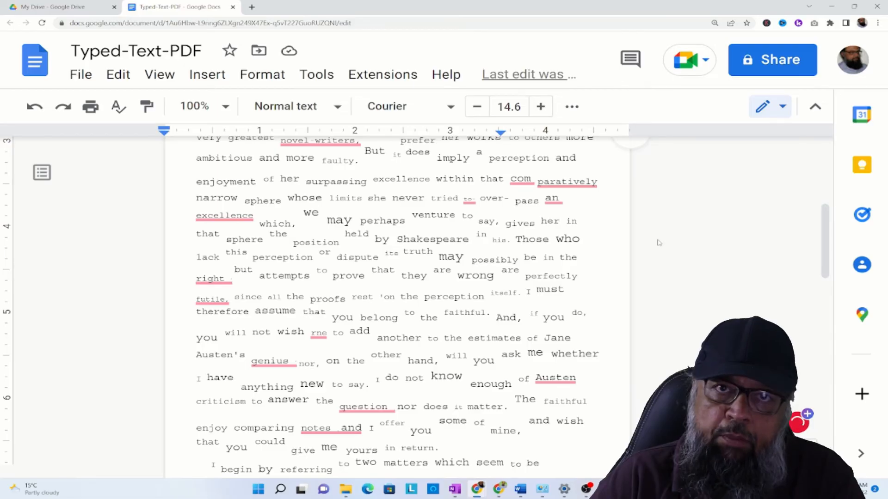
{"action": "scroll", "scroll_direction": "down", "scroll_amount": 3}
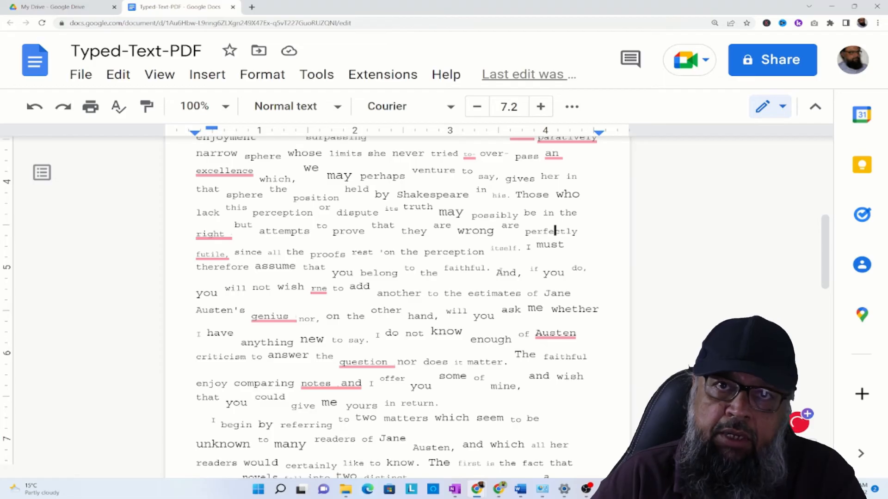
{"action": "scroll", "scroll_direction": "down", "scroll_amount": 3}
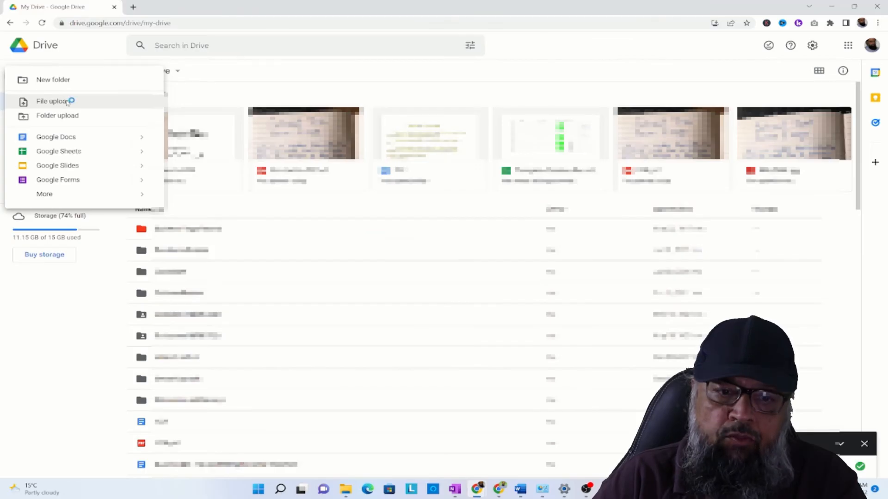
Upload the handwritten PDF and open it with Google Docs as an untitled document
{"action": "left_click", "coordinate": [51, 101]}
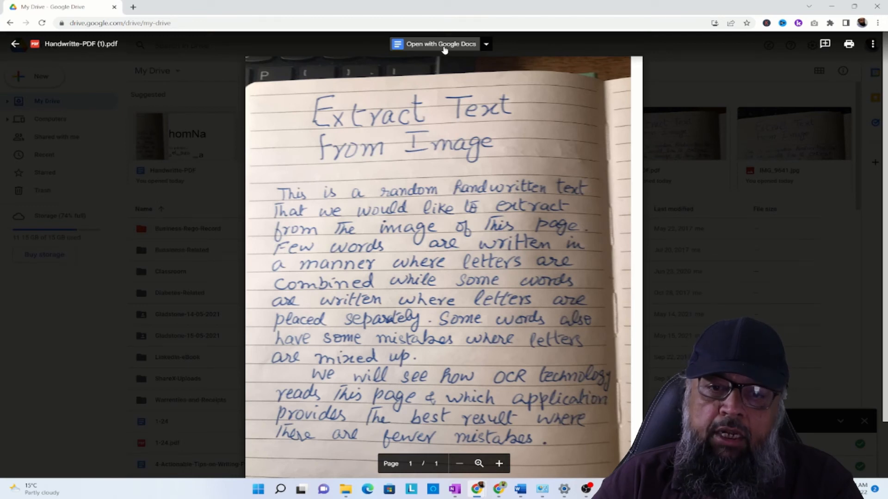
{"action": "left_click", "coordinate": [440, 43]}
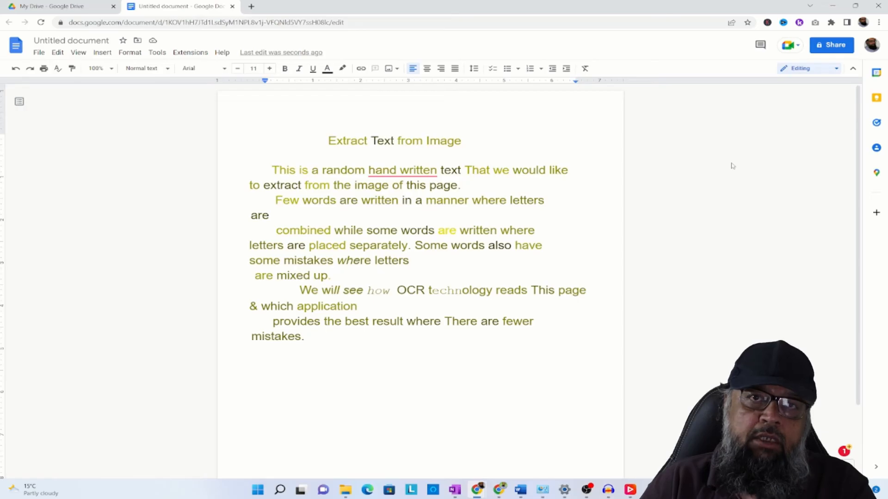
{"action": "mouse_move", "coordinate": [696, 231]}
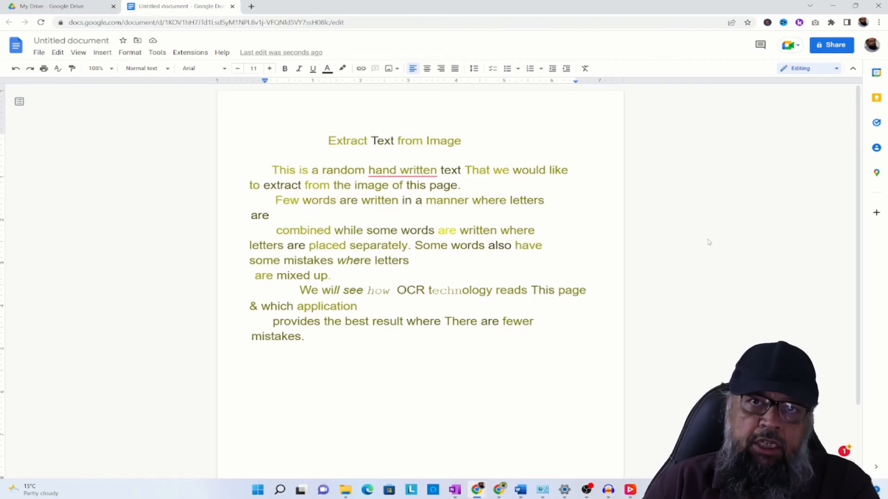
{"action": "left_click", "coordinate": [180, 6]}
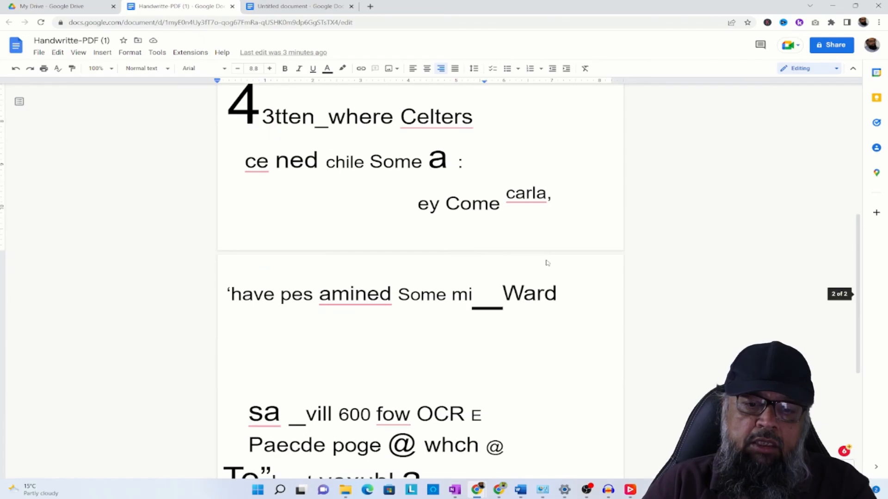
{"action": "scroll", "scroll_direction": "down", "scroll_amount": 3}
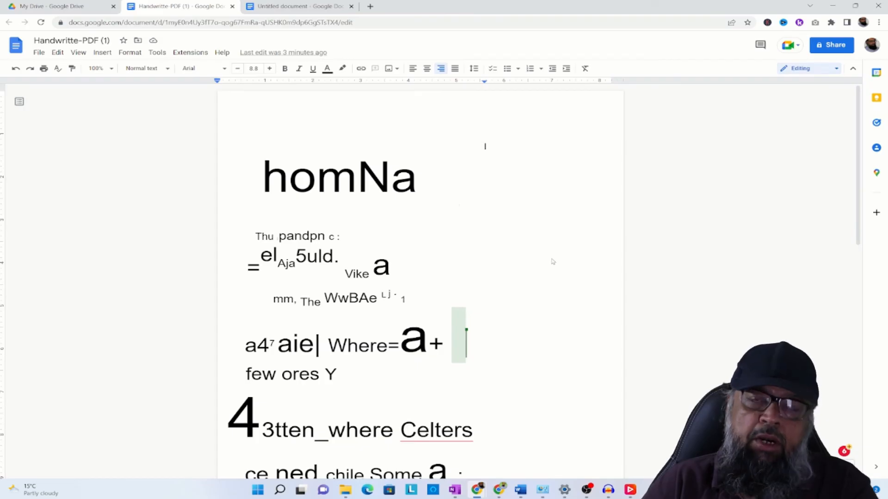
{"action": "mouse_move", "coordinate": [555, 264]}
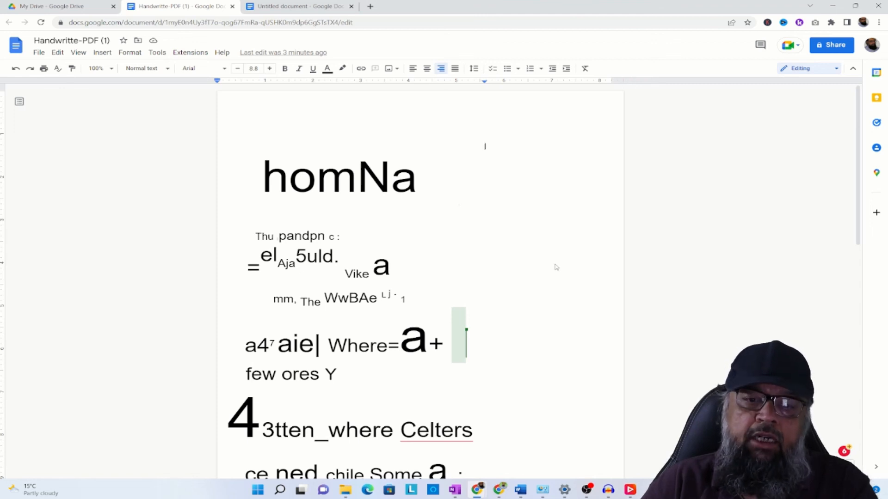
{"action": "left_click", "coordinate": [299, 6]}
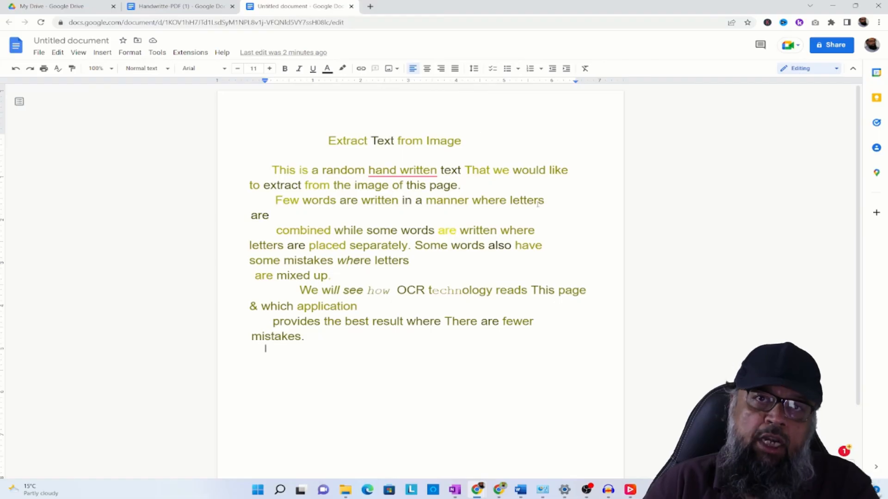